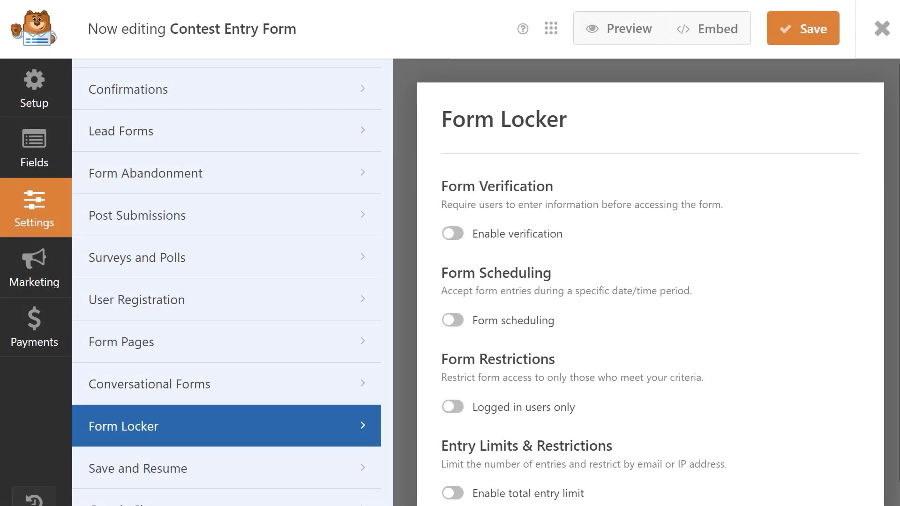
# Step: Enable Form Locker verification for the Contest Entry Form and show the Password, Age, Email type choices
pyautogui.scroll(-3)
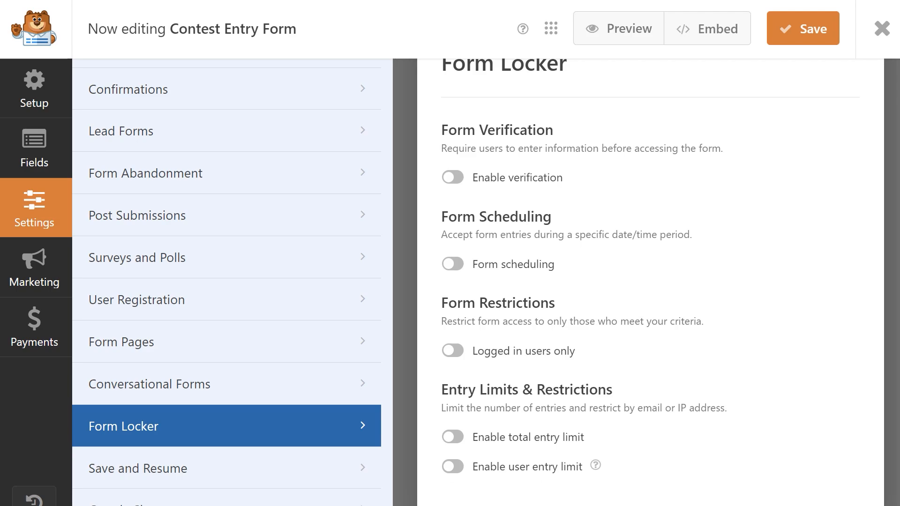
pyautogui.click(452, 177)
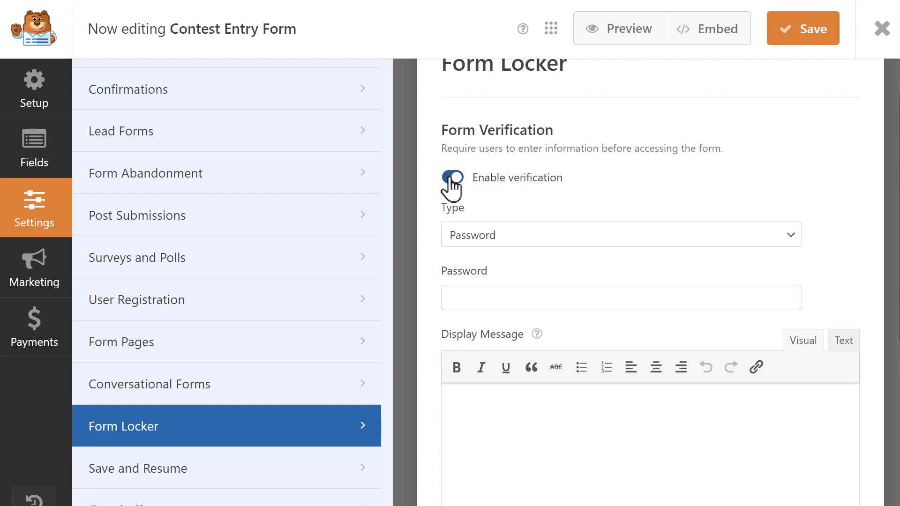
pyautogui.click(620, 235)
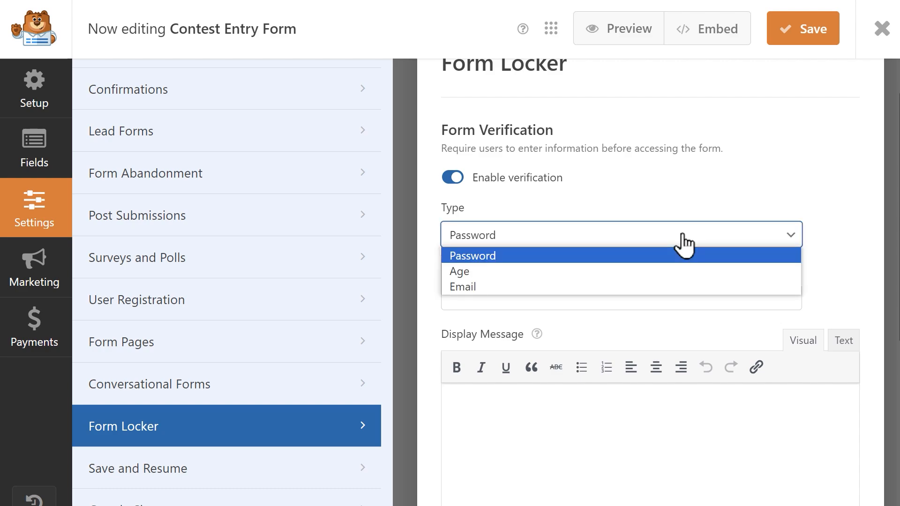
pyautogui.moveTo(681, 280)
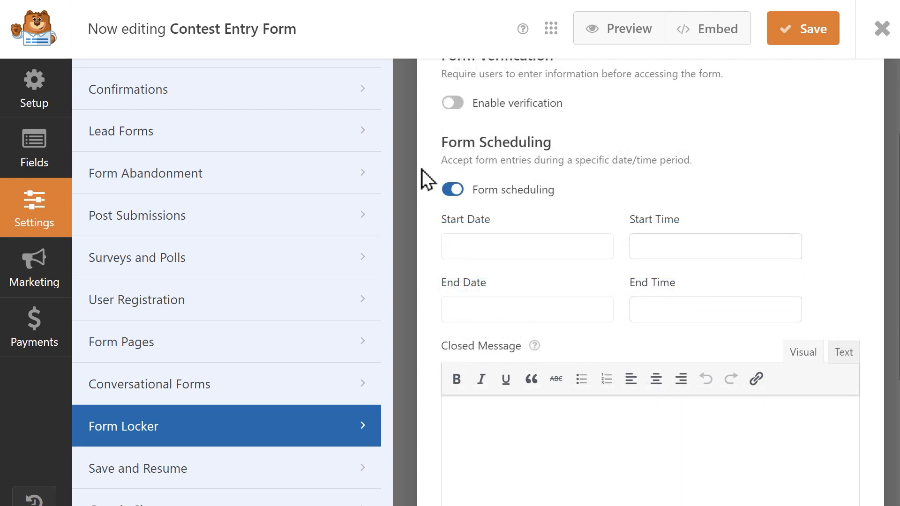
# Step: Schedule the form to open April 22, 2024 with the entries-no-longer-accepted closed message
pyautogui.click(526, 247)
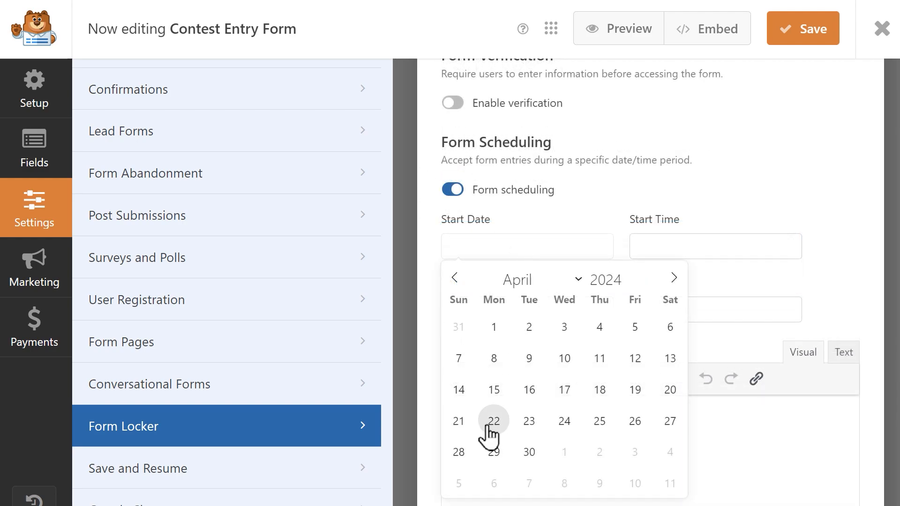
pyautogui.click(493, 420)
pyautogui.write('We are no longer accepting entries. Thank you for participating!')
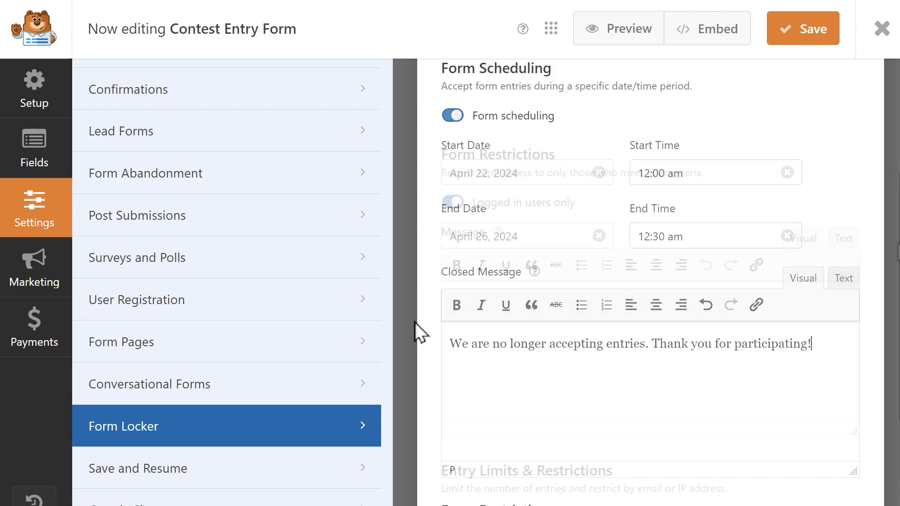
pyautogui.click(452, 116)
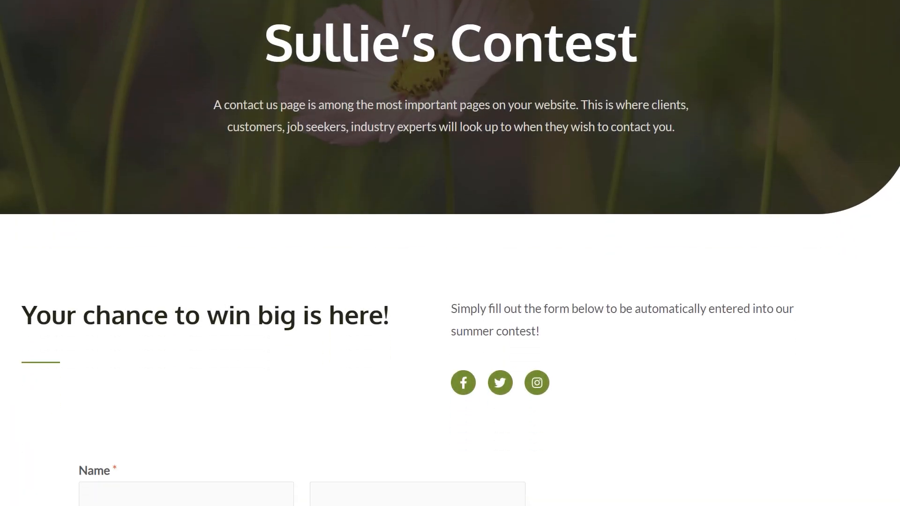
pyautogui.scroll(-3)
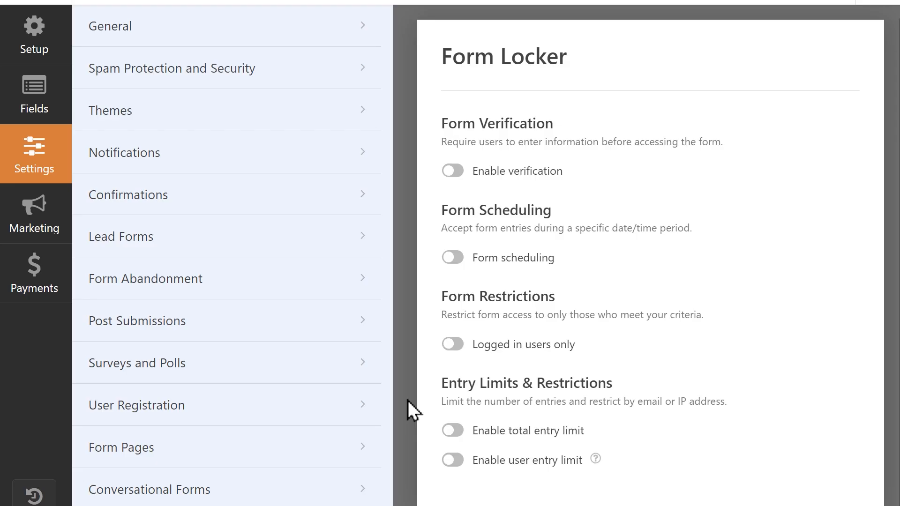
# Step: Limit the contest to 100 total entries
pyautogui.click(452, 431)
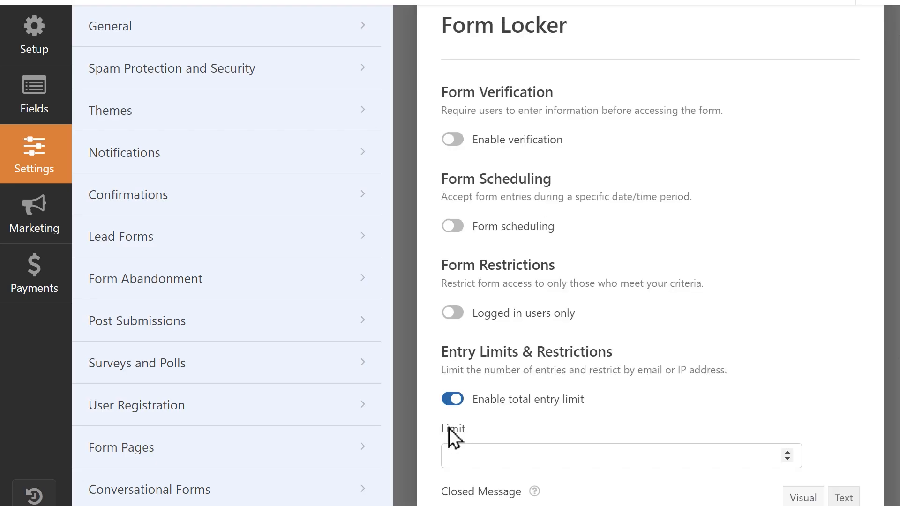
pyautogui.write('100')
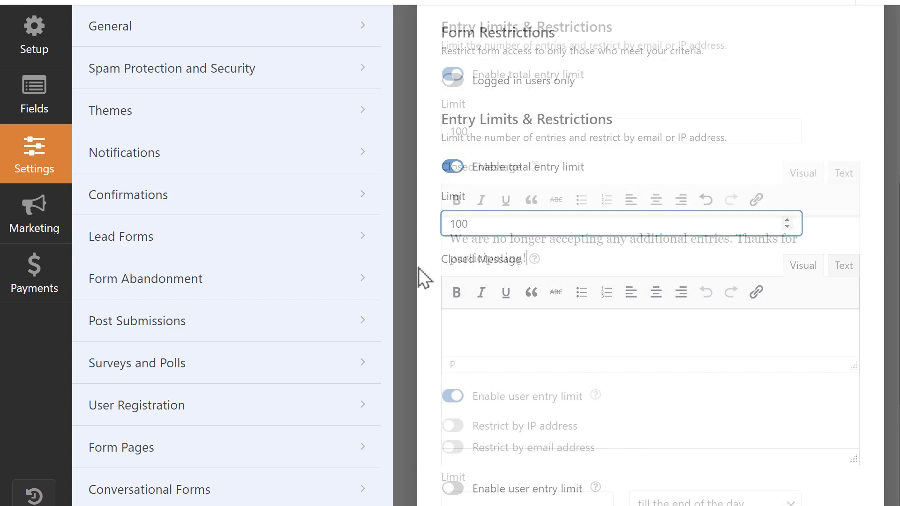
pyautogui.scroll(-3)
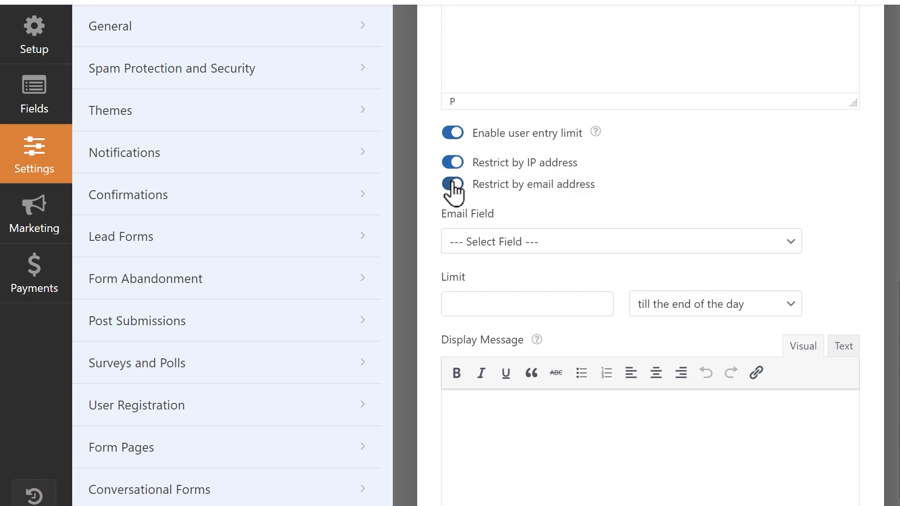
# Step: Limit each user to 5 entries, restricted by IP and the Email field
pyautogui.click(452, 184)
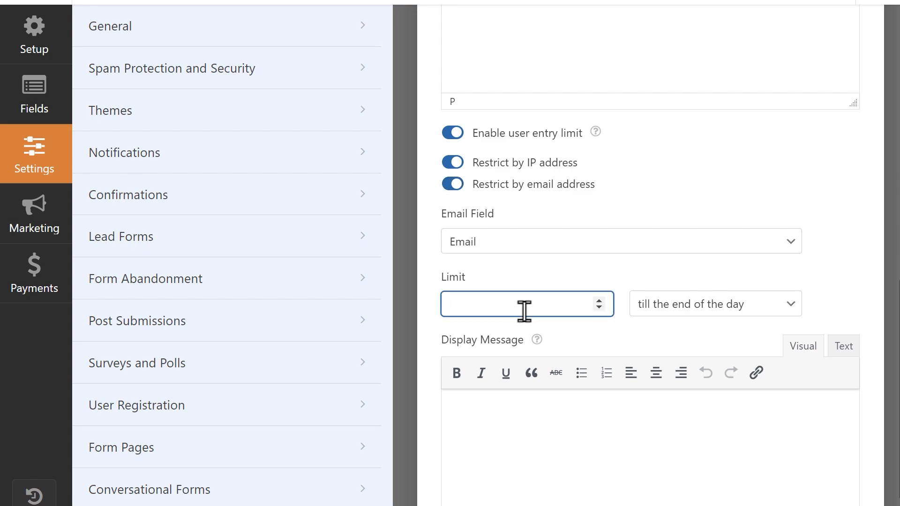
pyautogui.write('5')
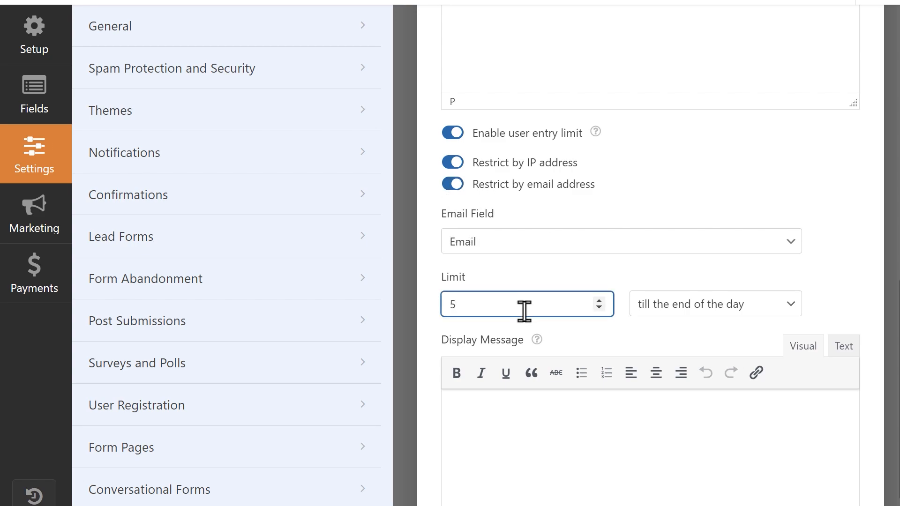
pyautogui.click(715, 304)
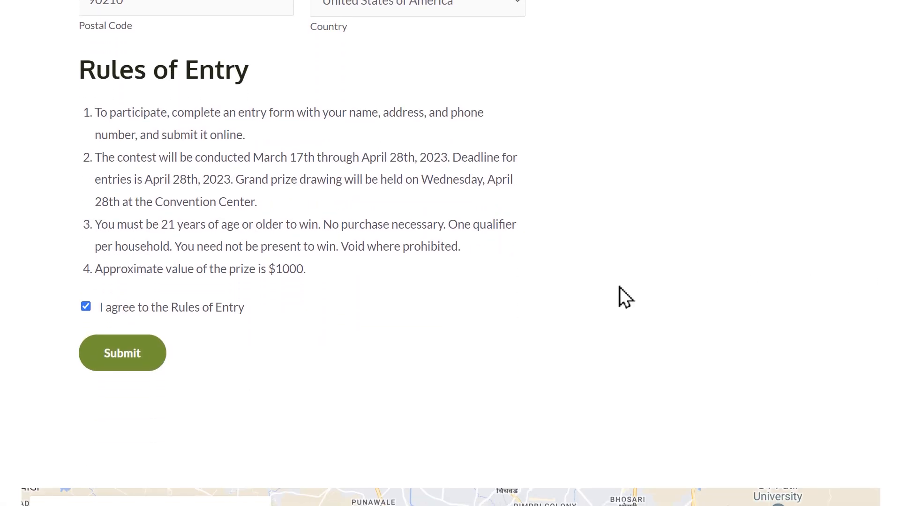
# Step: Set verification Type to Age with minimum 18 and view the age gate on the contest page
pyautogui.click(122, 352)
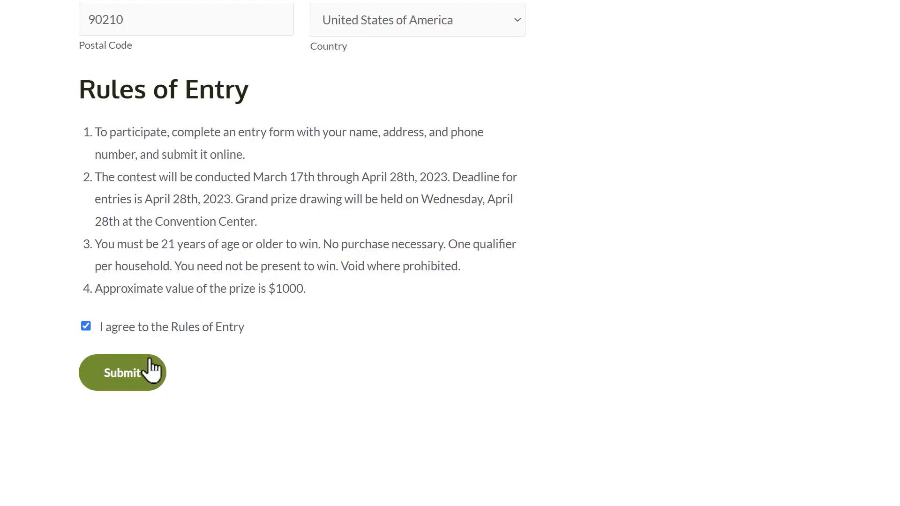
pyautogui.click(122, 372)
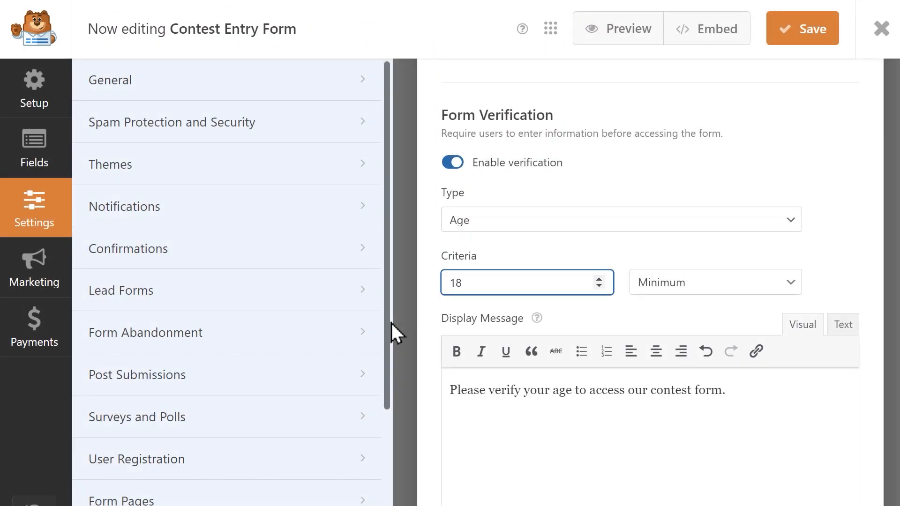
pyautogui.click(618, 28)
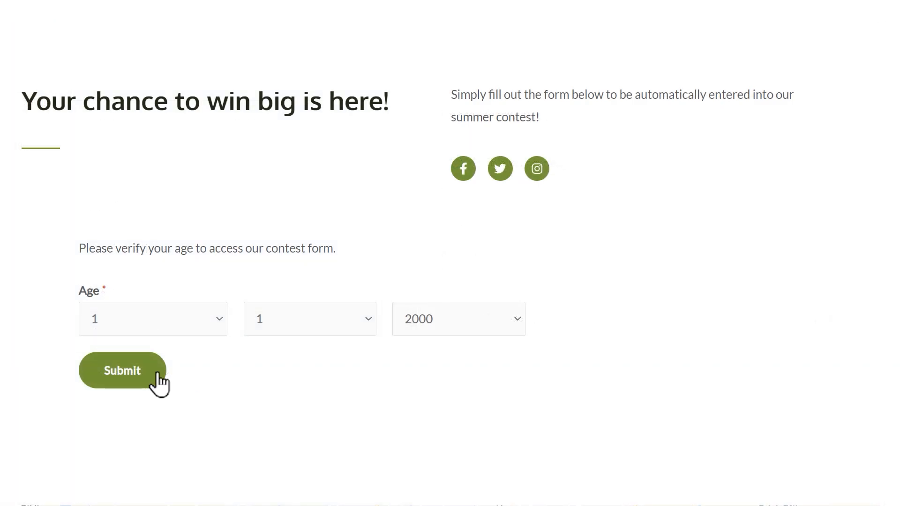